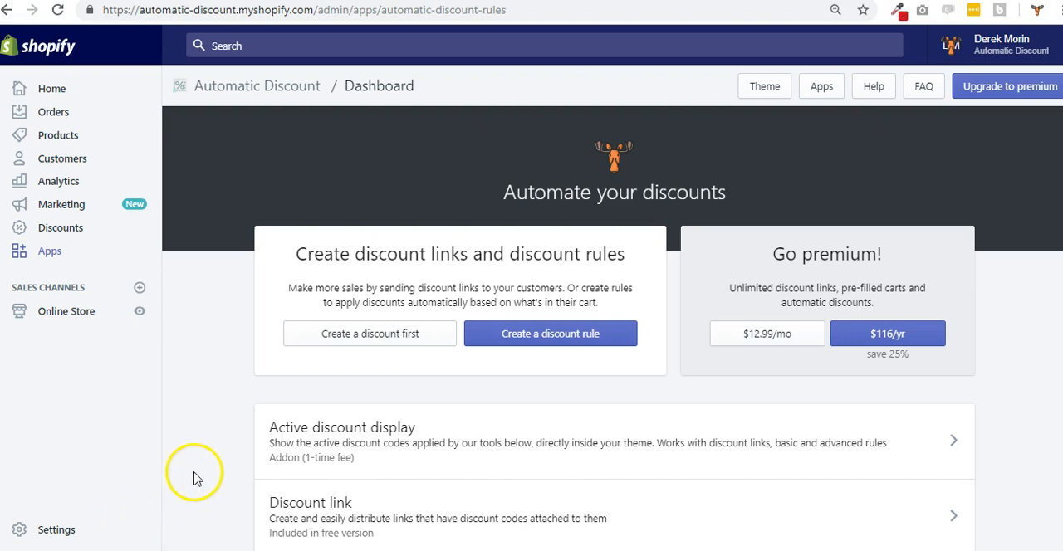
- Scroll down the Automatic Discount dashboard to reach the Discount link tool
scroll(down, 3)
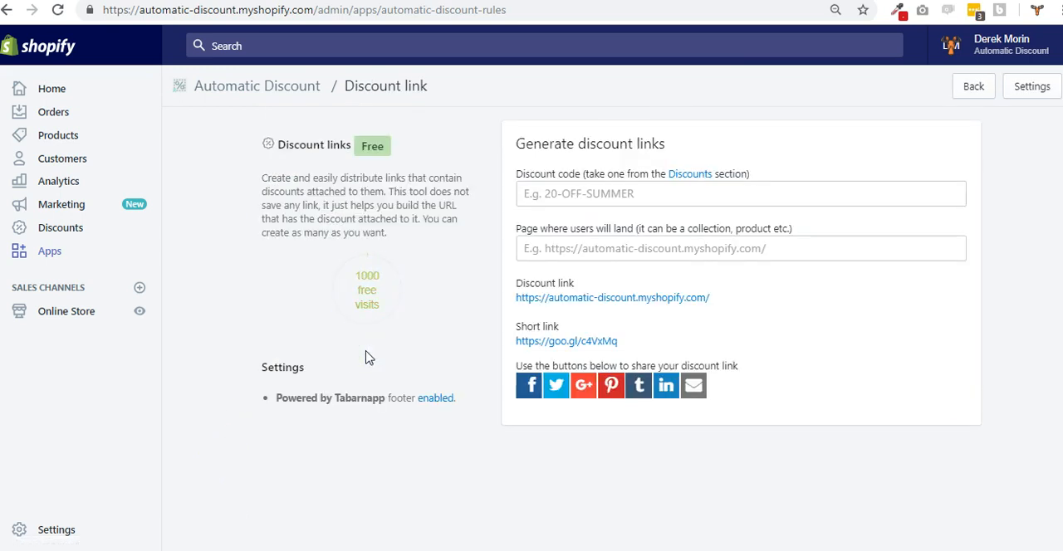
mouse_move(60, 228)
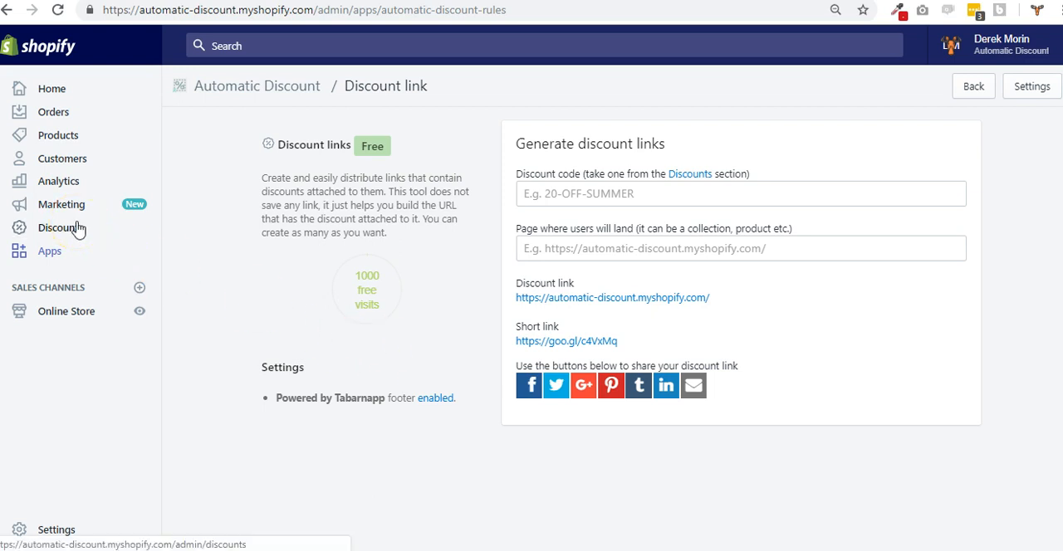
mouse_move(123, 249)
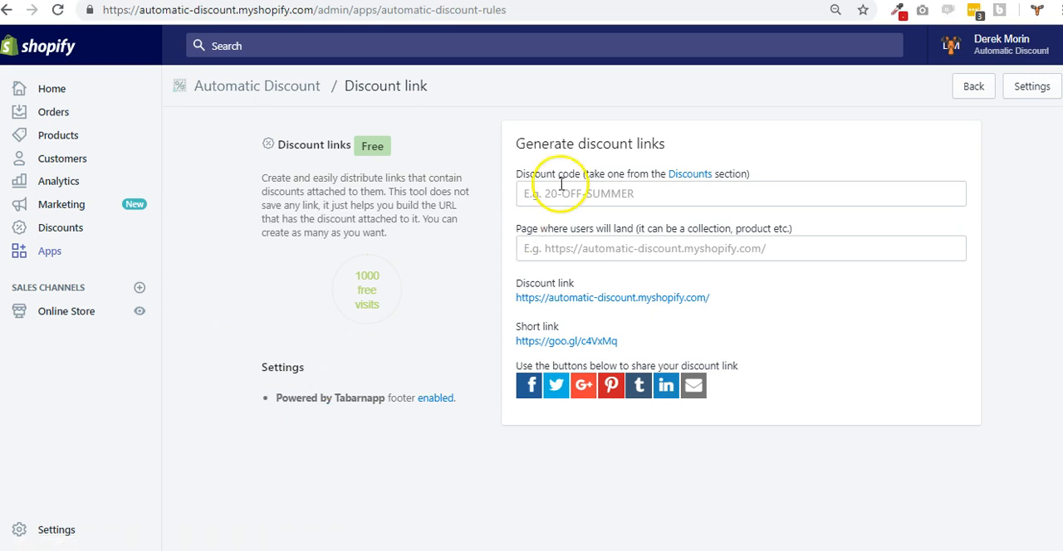
- Enter discount-code as the code and copy the product page URL for the landing page
click(740, 192)
text(discount-code)
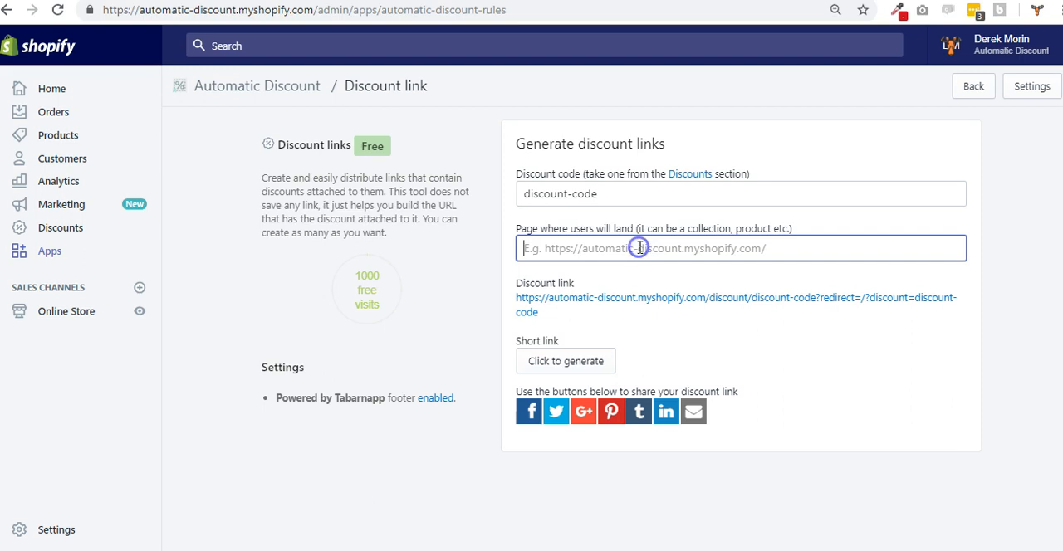
mouse_move(594, 222)
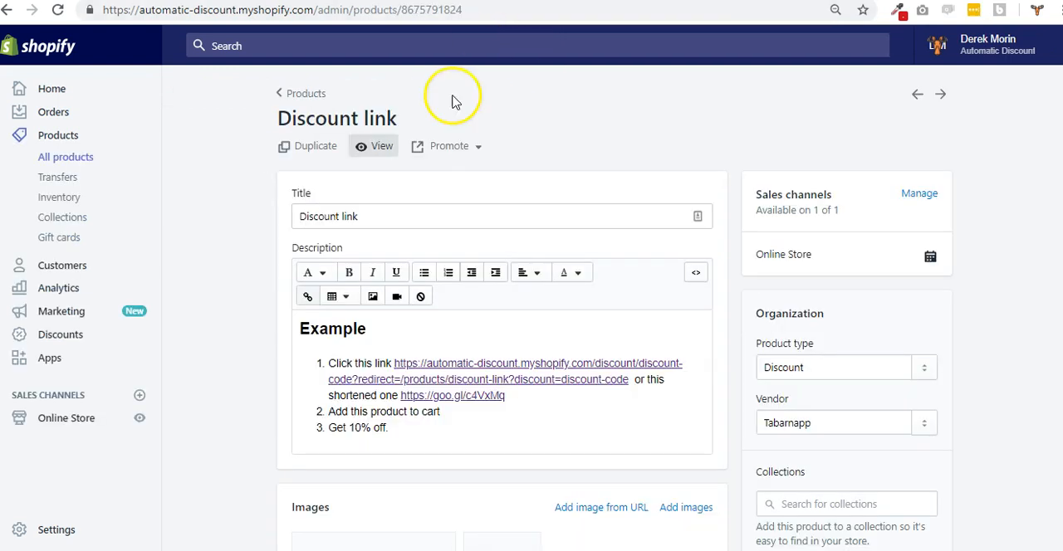
click(382, 146)
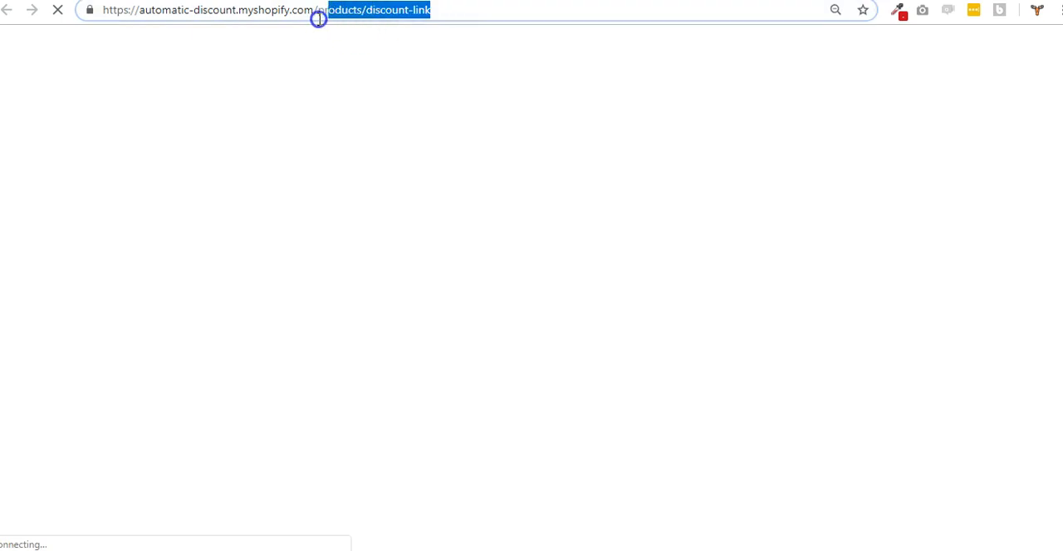
key(Enter)
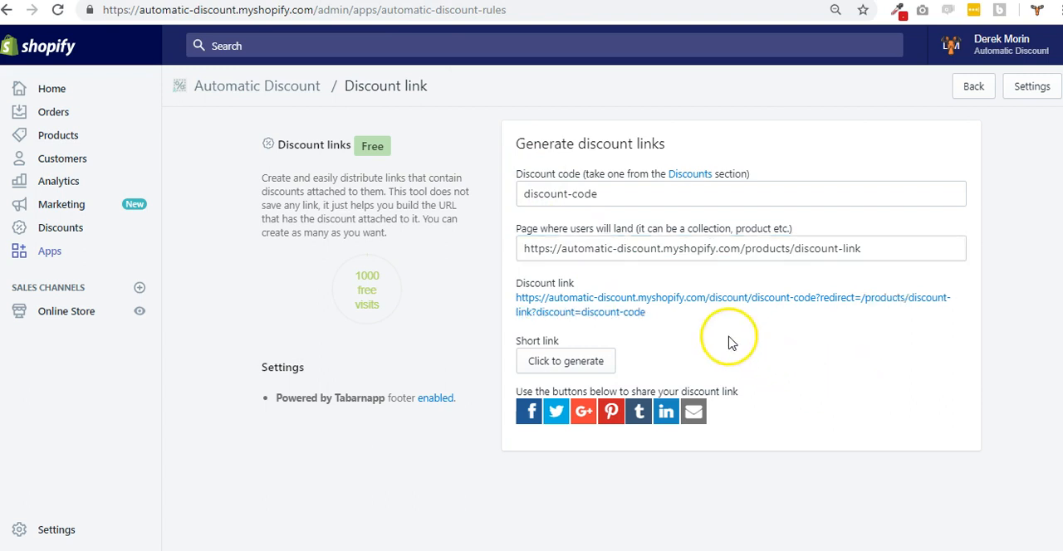
click(731, 306)
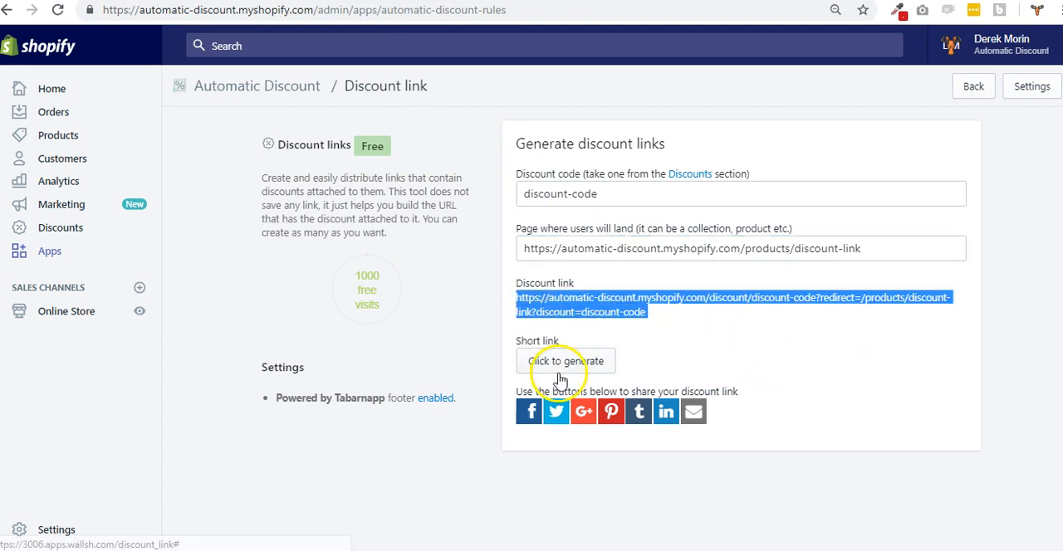
click(565, 361)
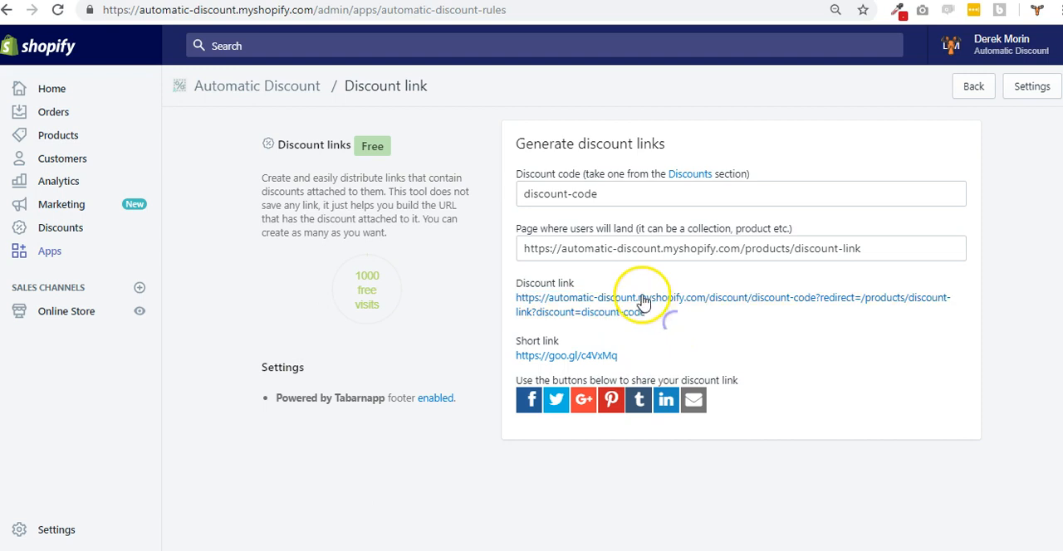
click(645, 302)
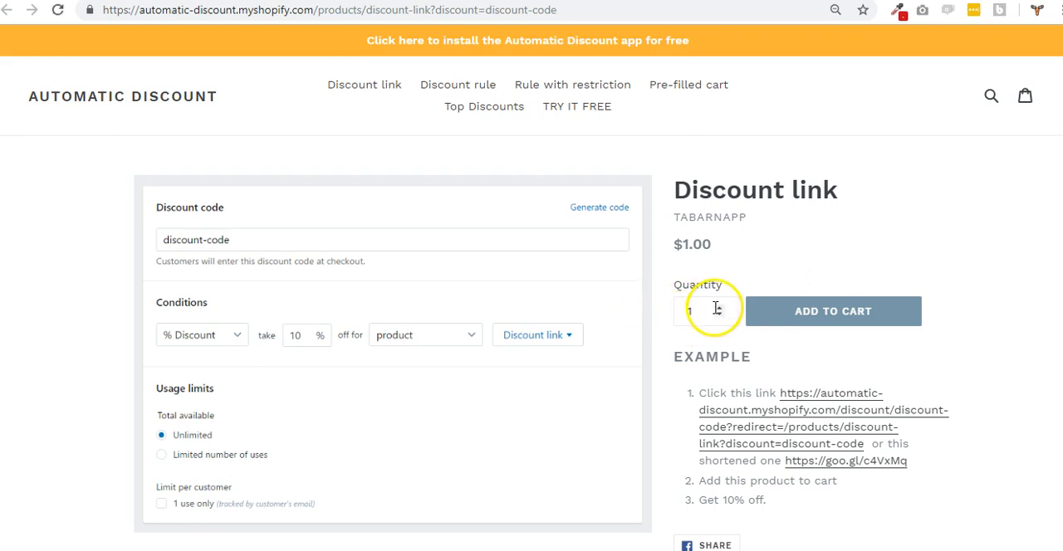
- Add 3 units of the Discount link product to the cart
text(3)
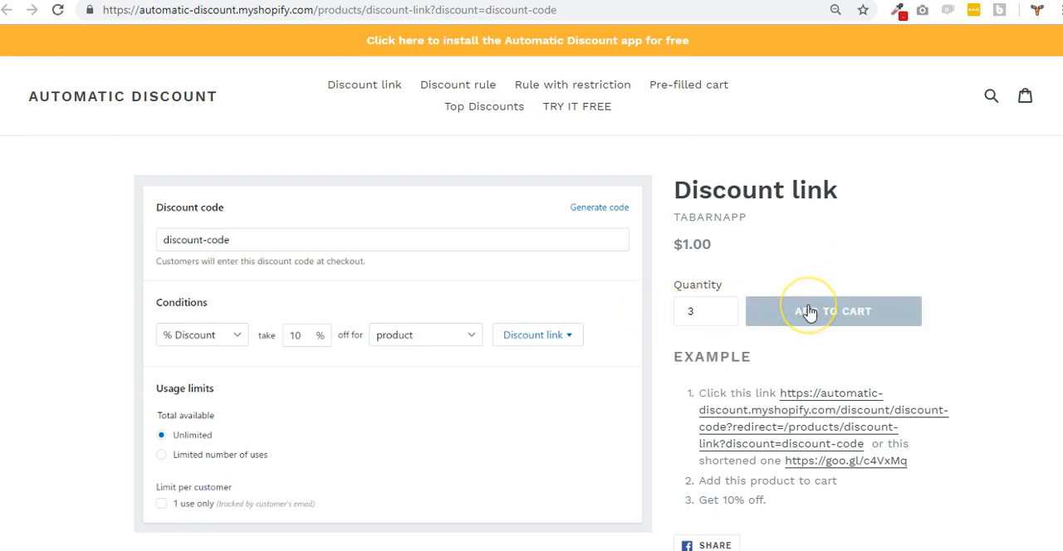
click(832, 311)
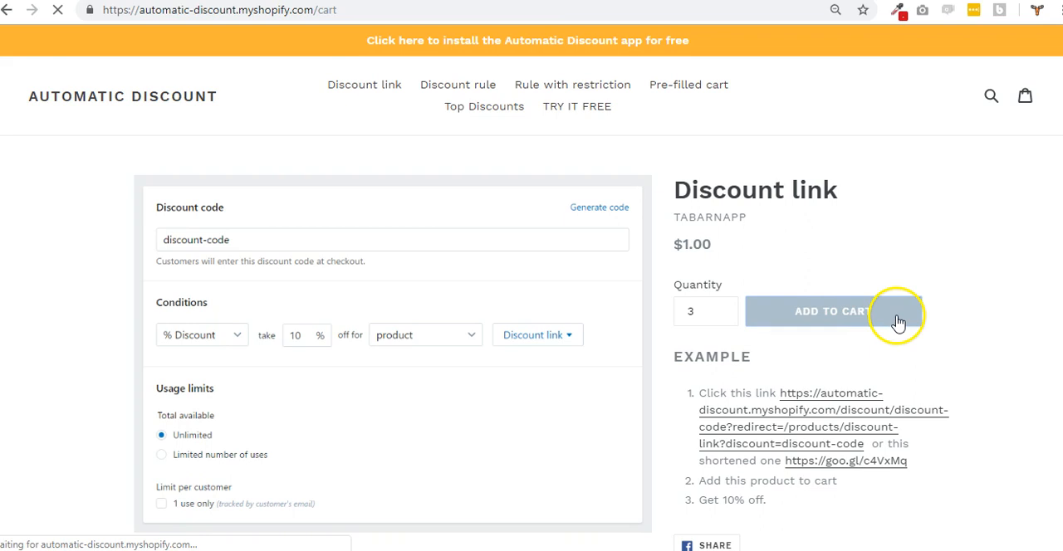
click(830, 311)
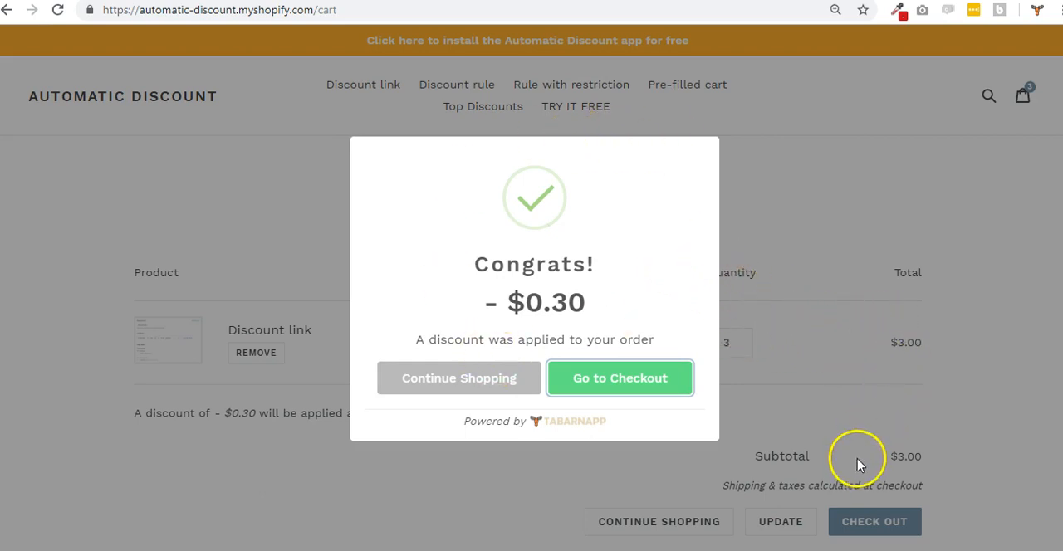
mouse_move(359, 466)
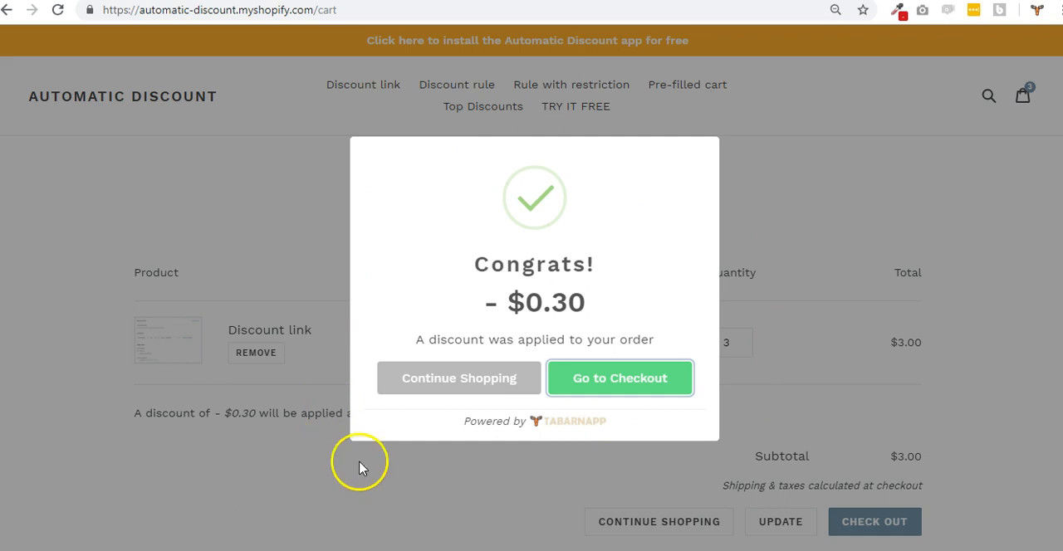
mouse_move(459, 379)
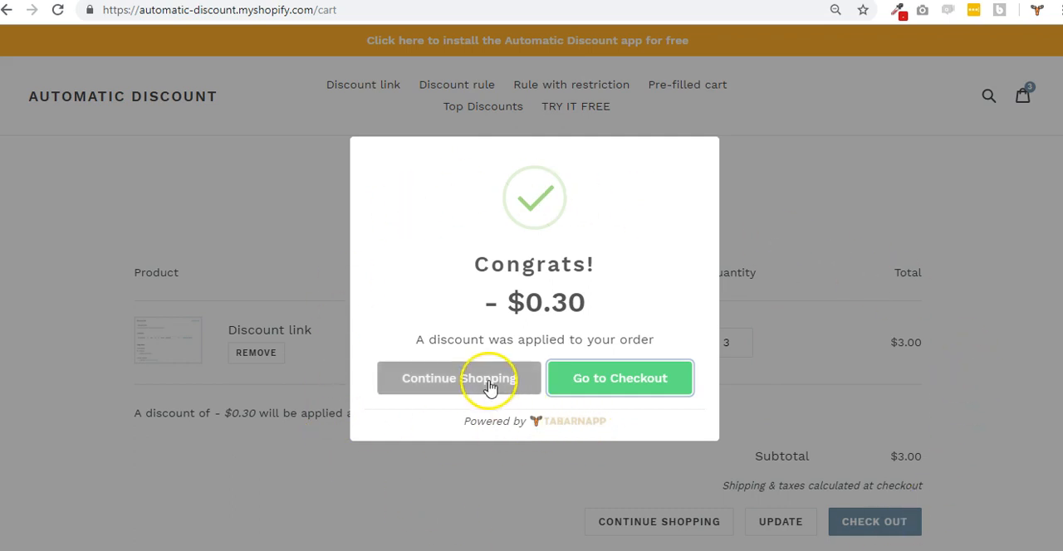
- Continue past the Congrats popup to checkout, where DISCOUNT-CODE takes $0.30 off for a $3.11 total
click(458, 379)
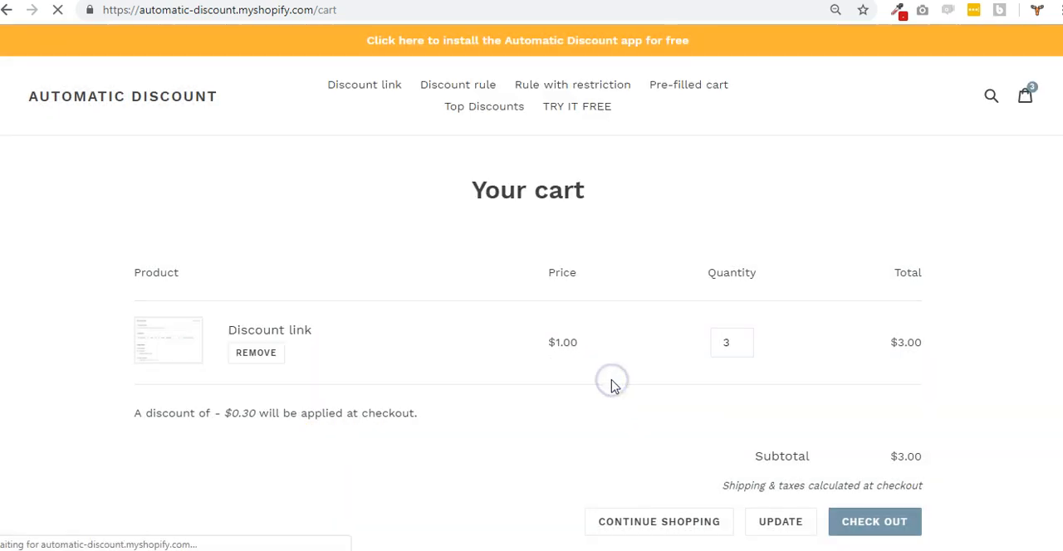
click(874, 522)
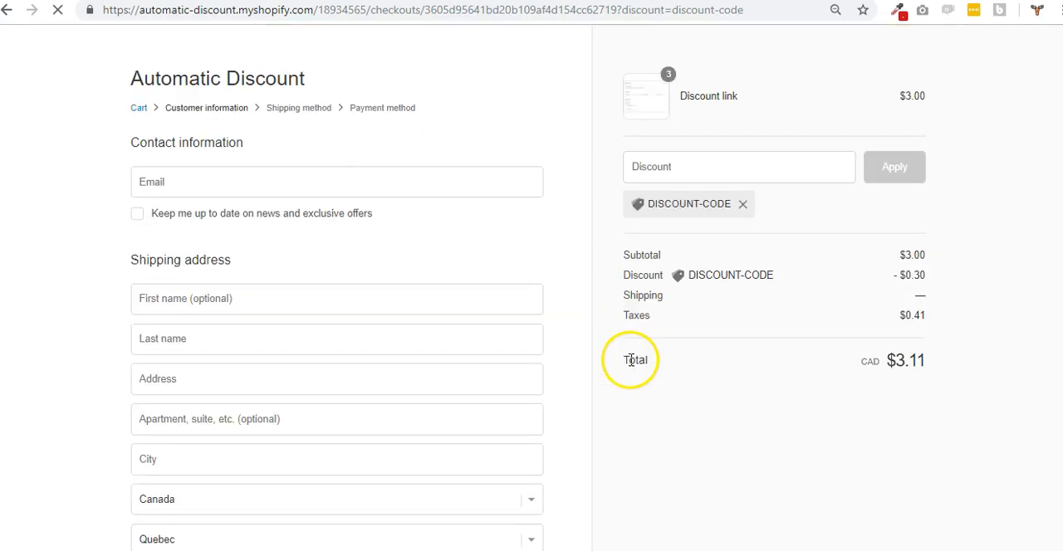
click(336, 183)
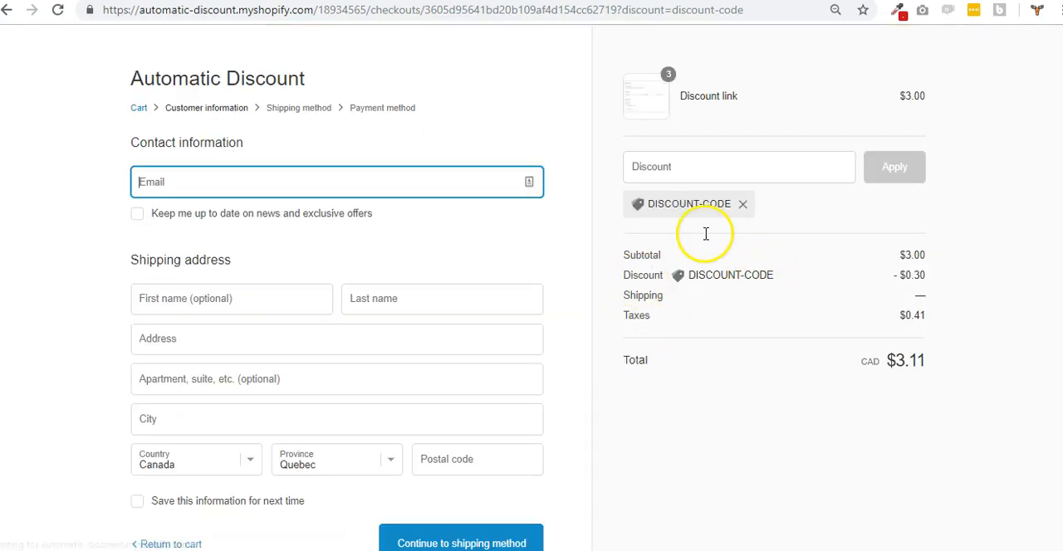